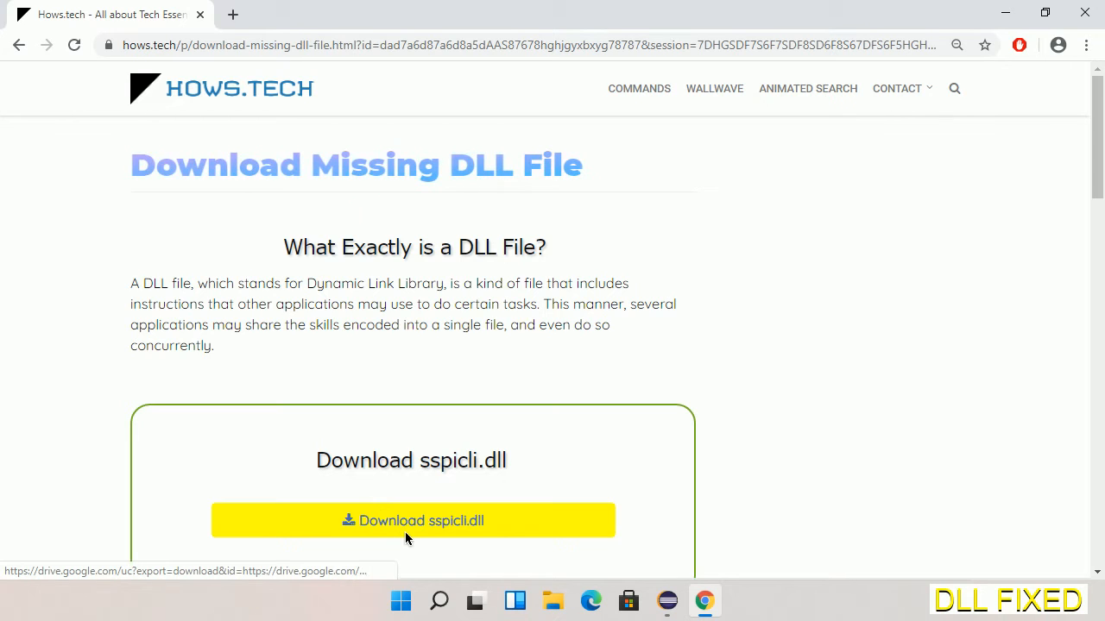
Download sspicli.dll from hows.tech into Downloads and show it in its folder.
{"action": "left_click", "coordinate": [440, 15]}
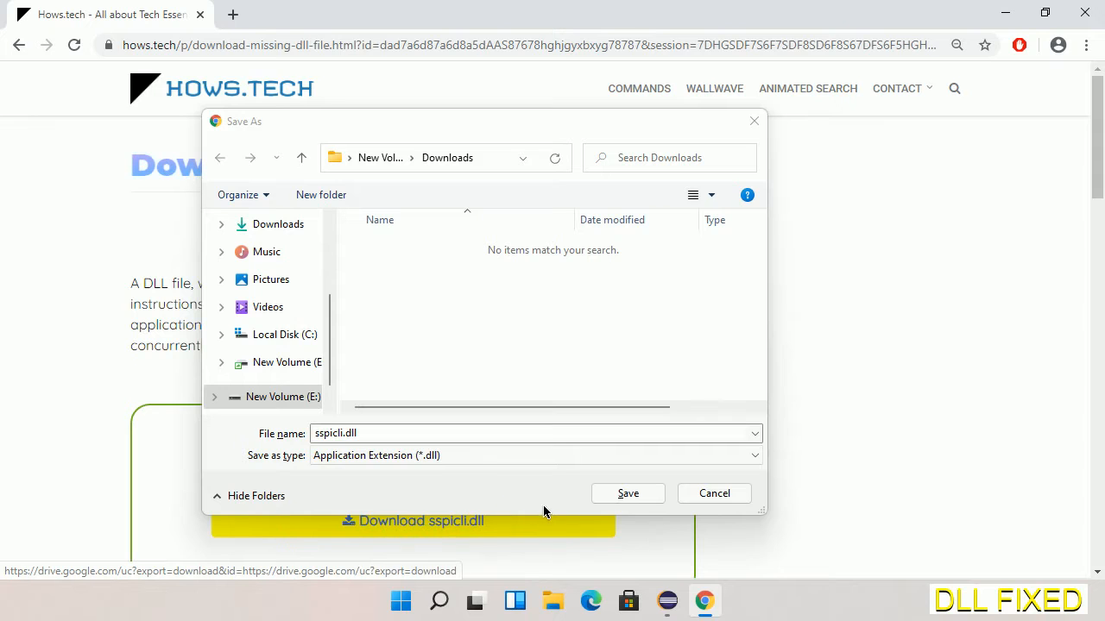
{"action": "left_click", "coordinate": [627, 492]}
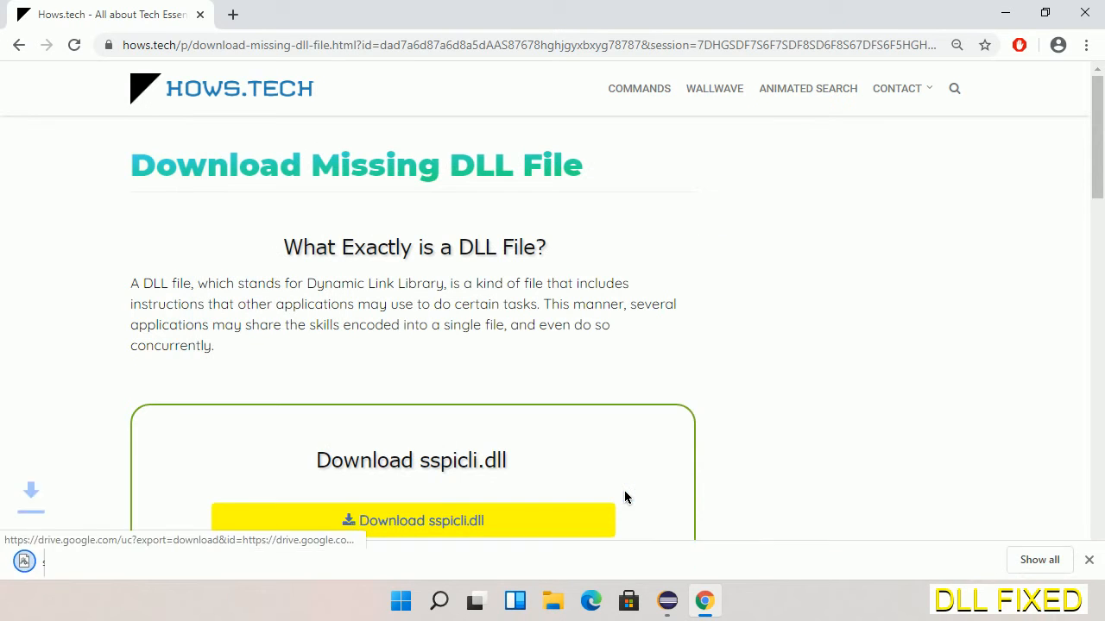
{"action": "left_click", "coordinate": [412, 520]}
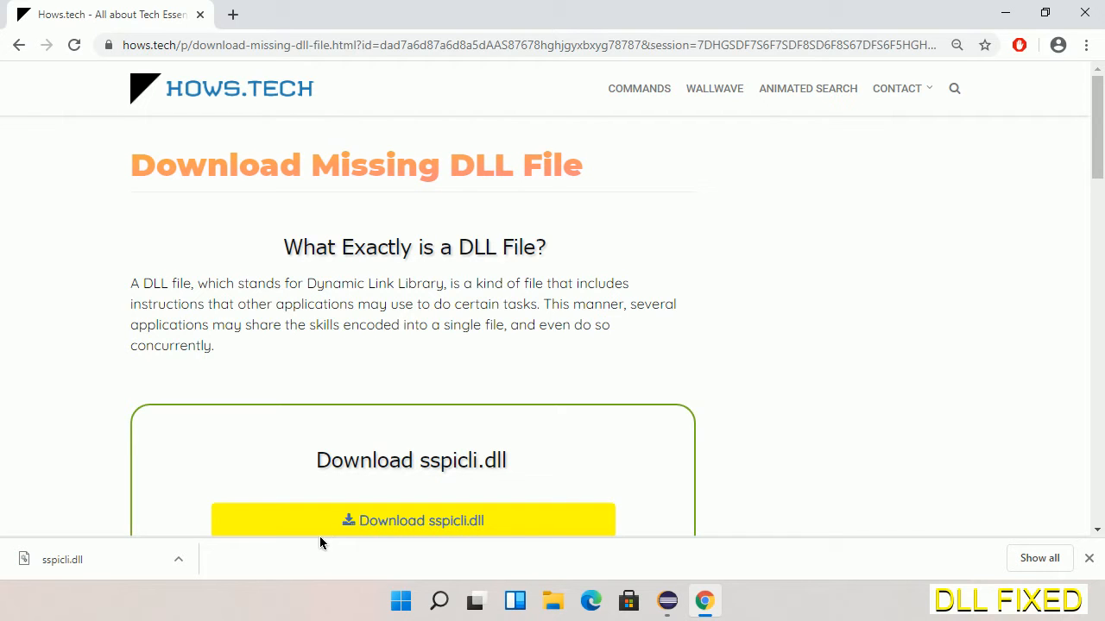
{"action": "left_click", "coordinate": [178, 560]}
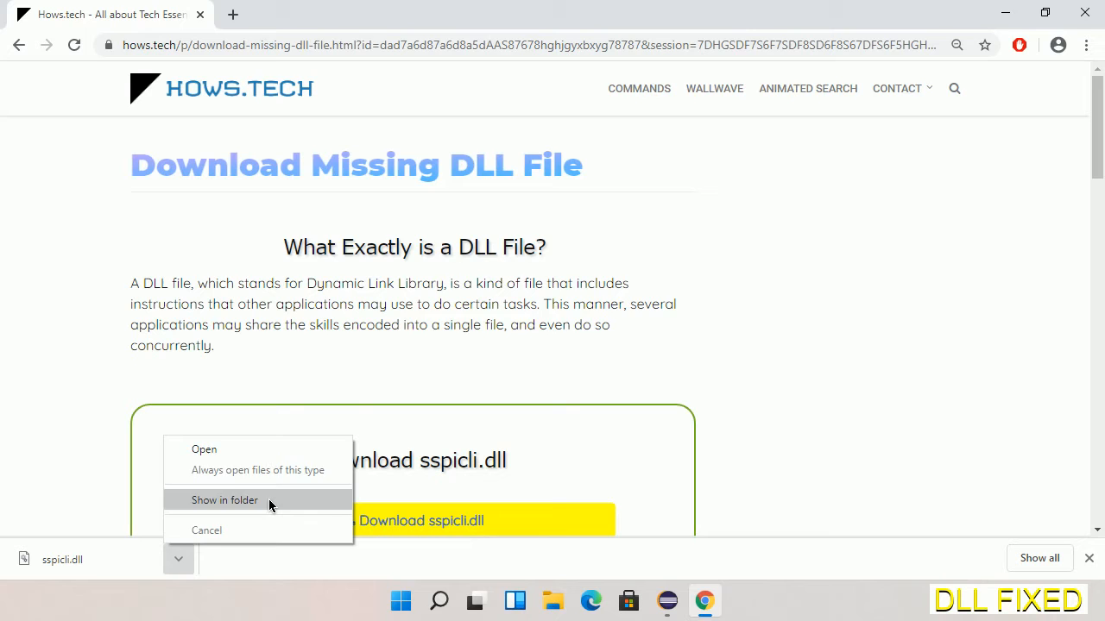
{"action": "left_click", "coordinate": [225, 500]}
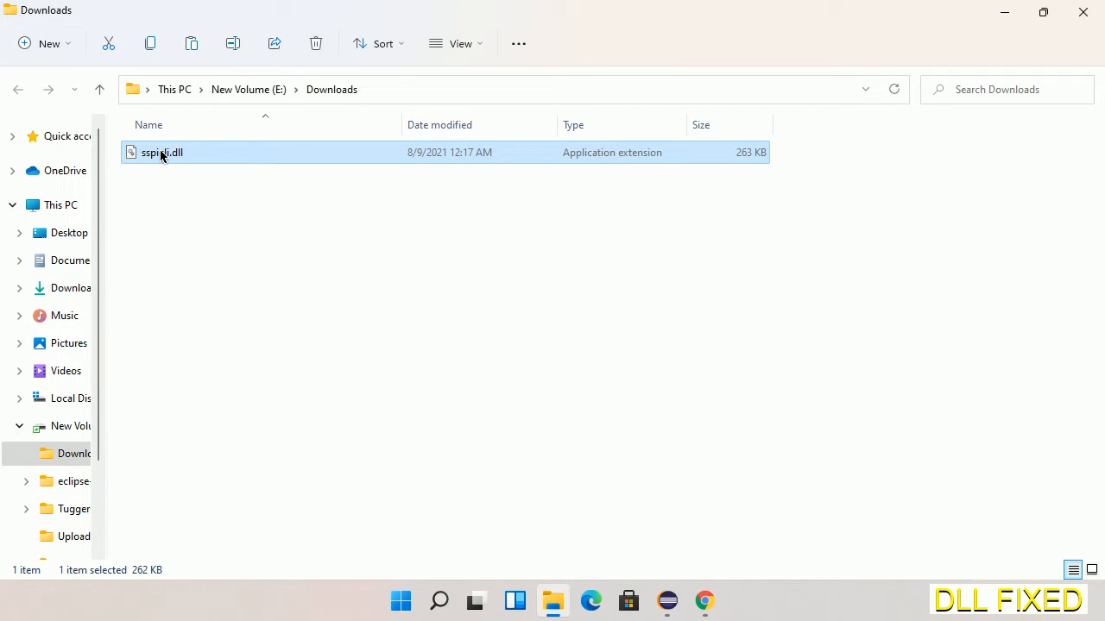
Copy sspicli.dll from the Downloads folder on New Volume (E:).
{"action": "right_click", "coordinate": [160, 152]}
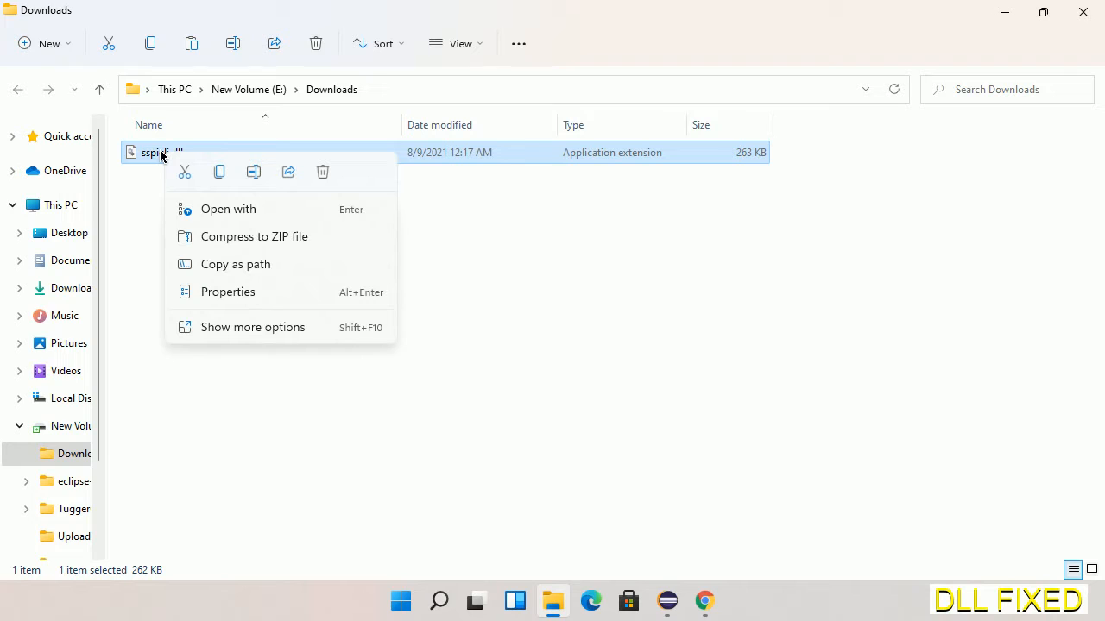
{"action": "mouse_move", "coordinate": [202, 172]}
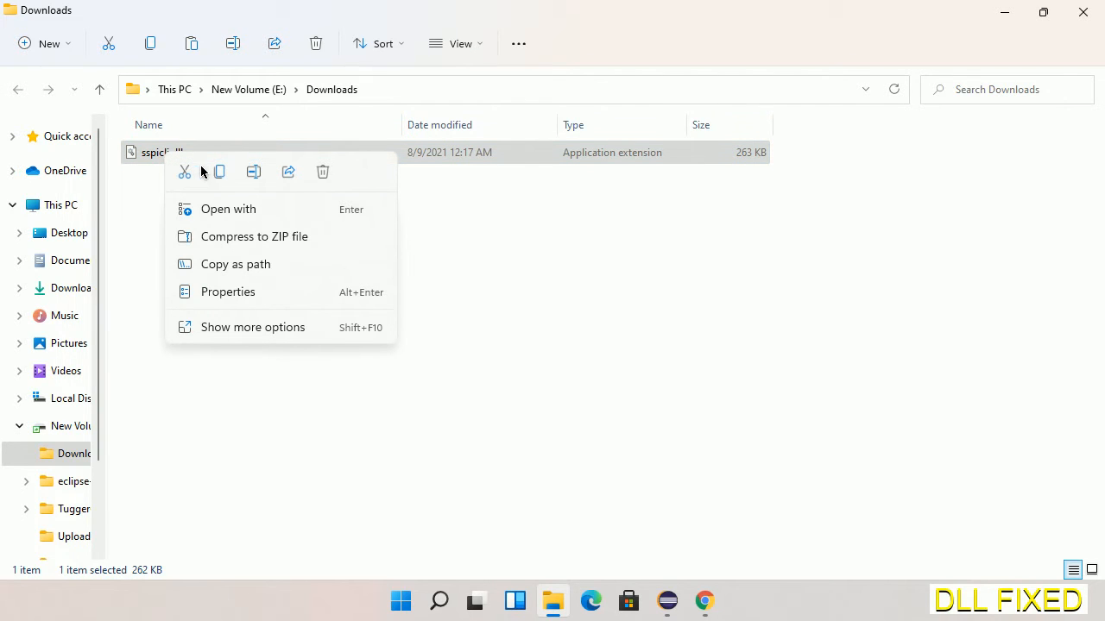
{"action": "left_click", "coordinate": [218, 179]}
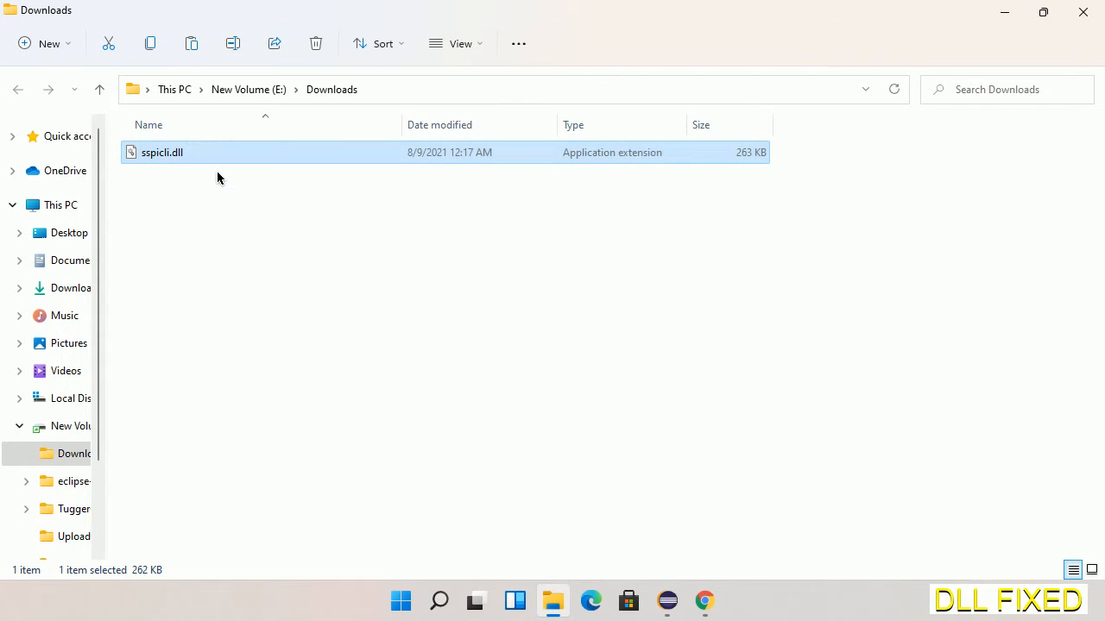
{"action": "mouse_move", "coordinate": [165, 186]}
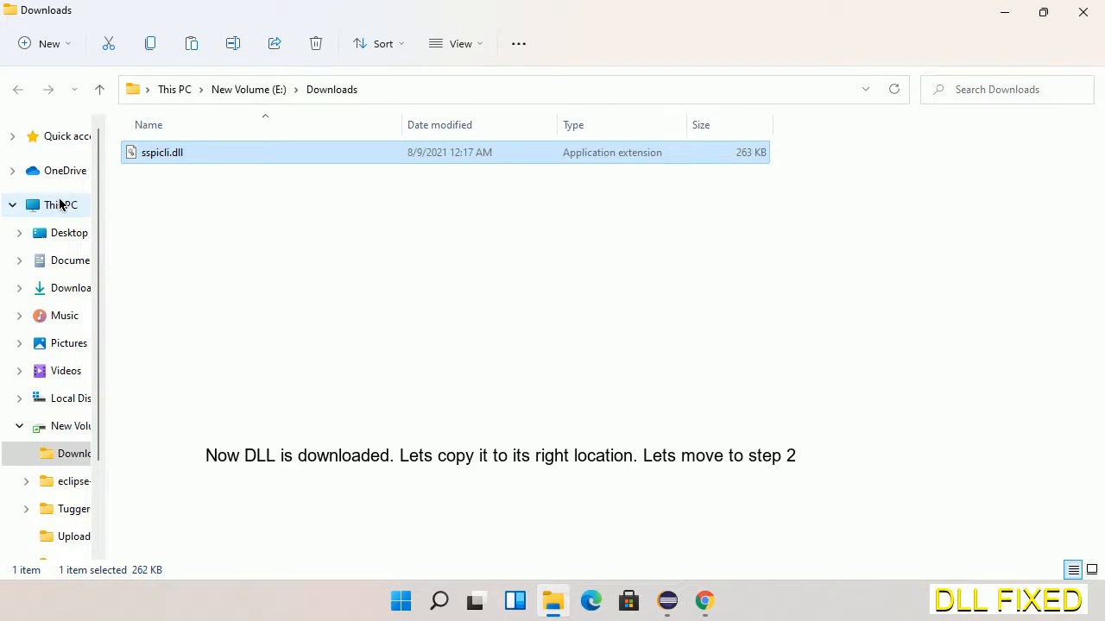
Paste sspicli.dll into C:\Windows\System32, approving the administrator permission prompt.
{"action": "left_click", "coordinate": [60, 204]}
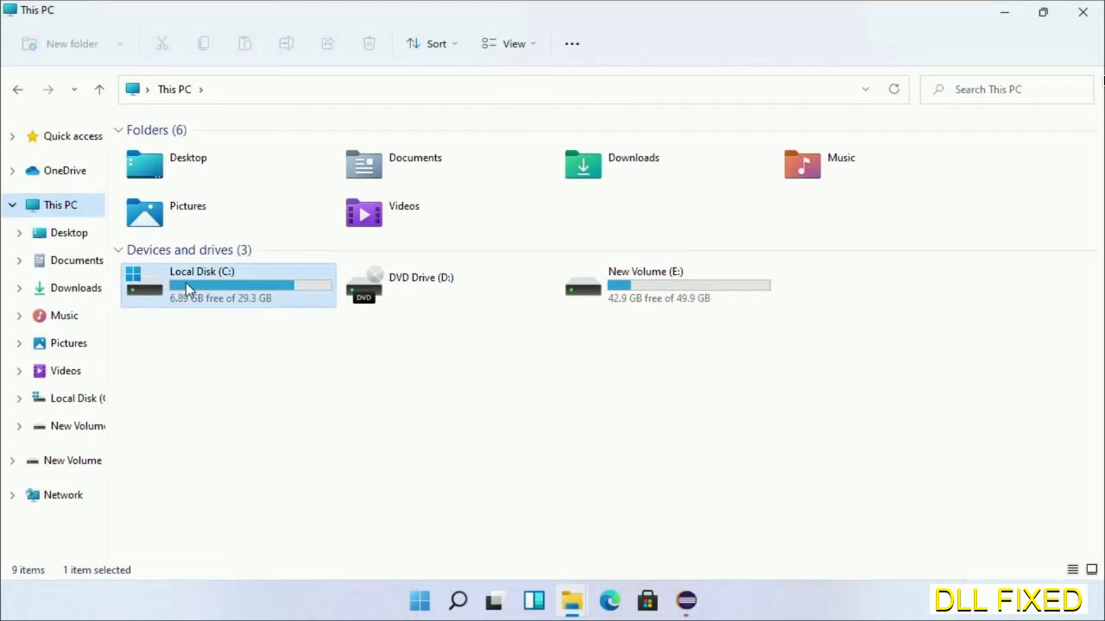
{"action": "double_click", "coordinate": [229, 285]}
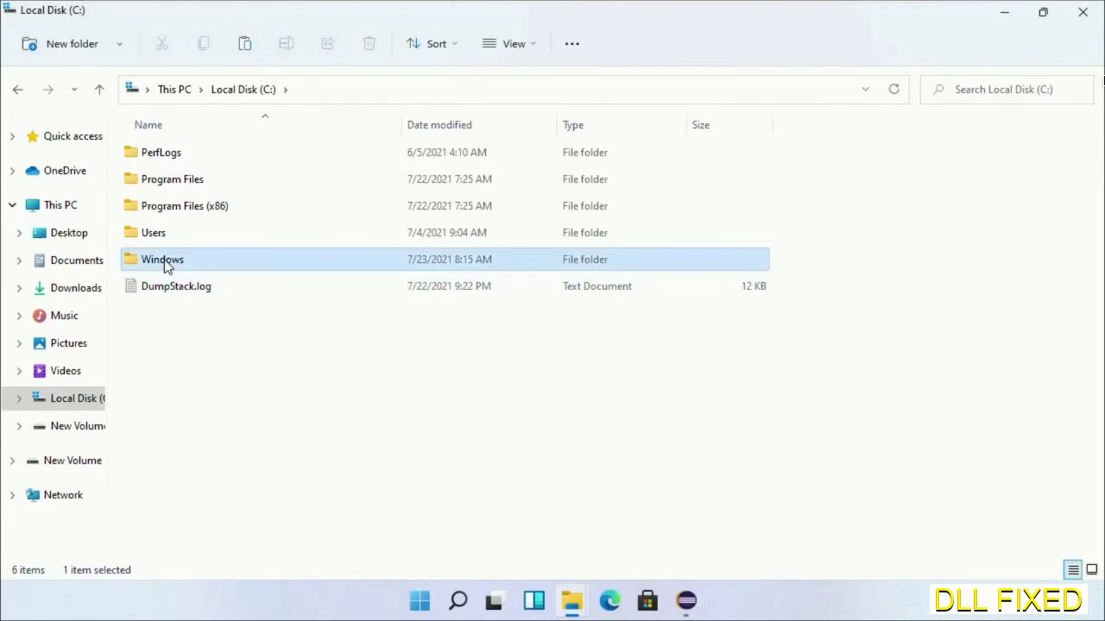
{"action": "double_click", "coordinate": [162, 259]}
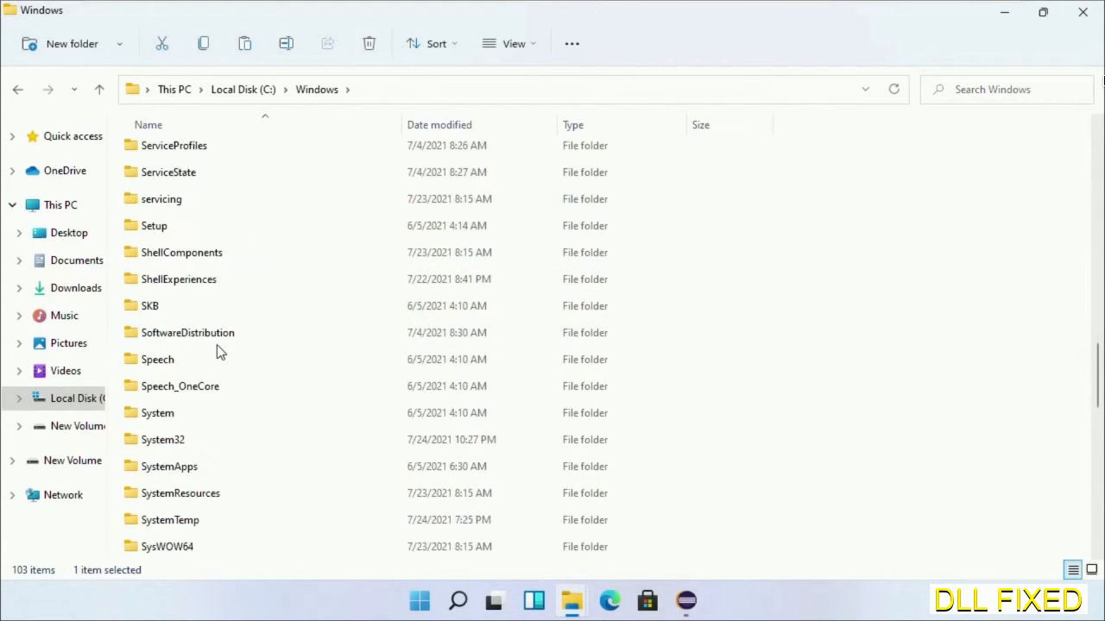
{"action": "scroll", "scroll_direction": "down", "scroll_amount": 3}
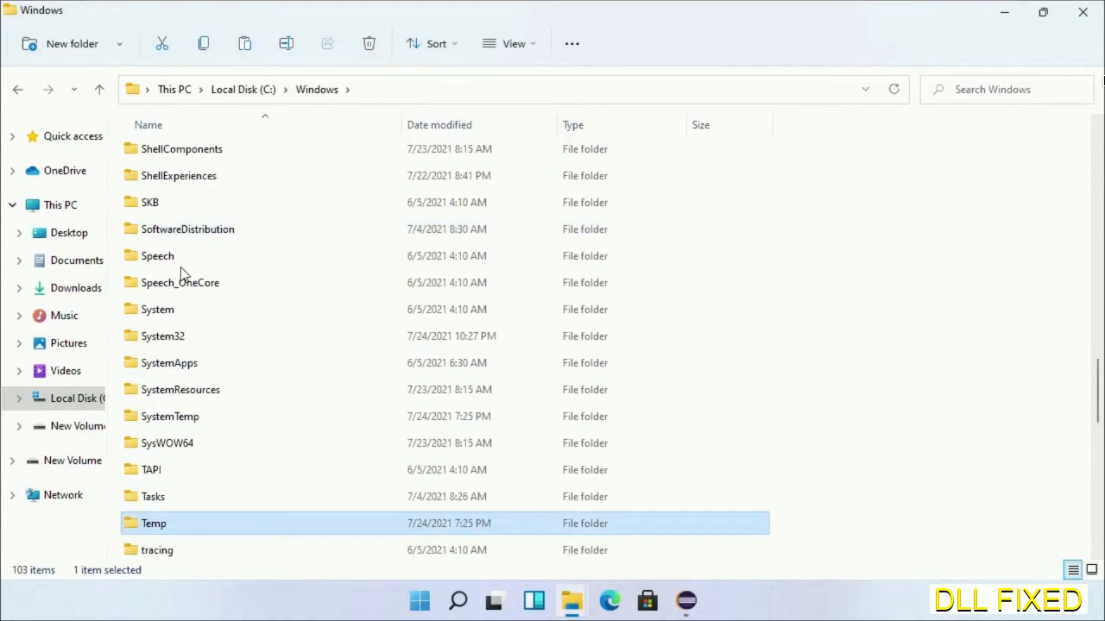
{"action": "double_click", "coordinate": [162, 336]}
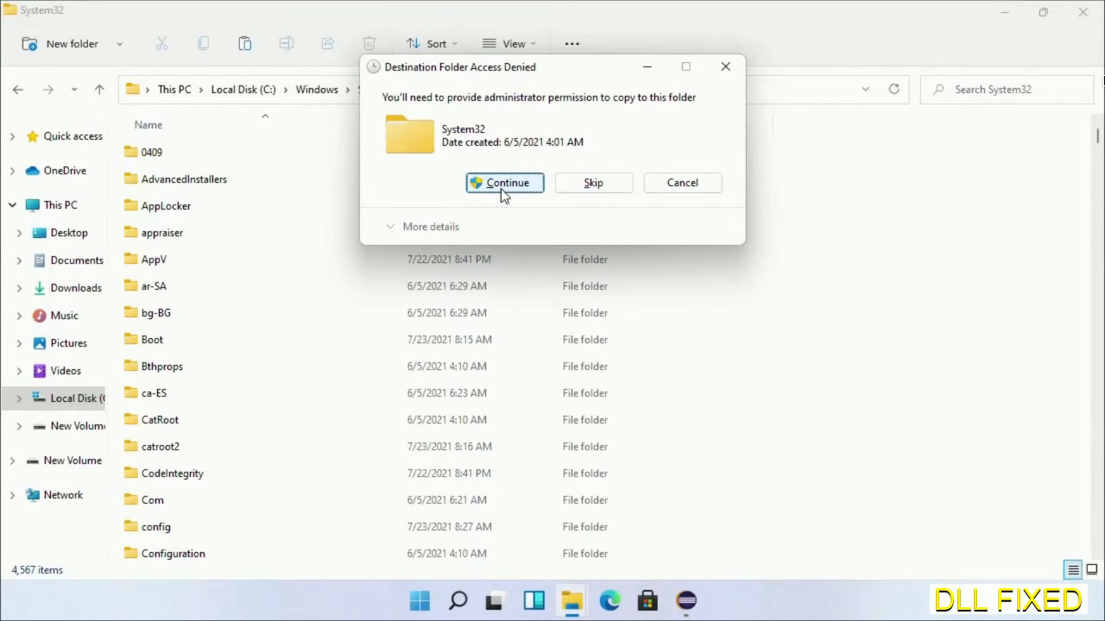
{"action": "left_click", "coordinate": [504, 182]}
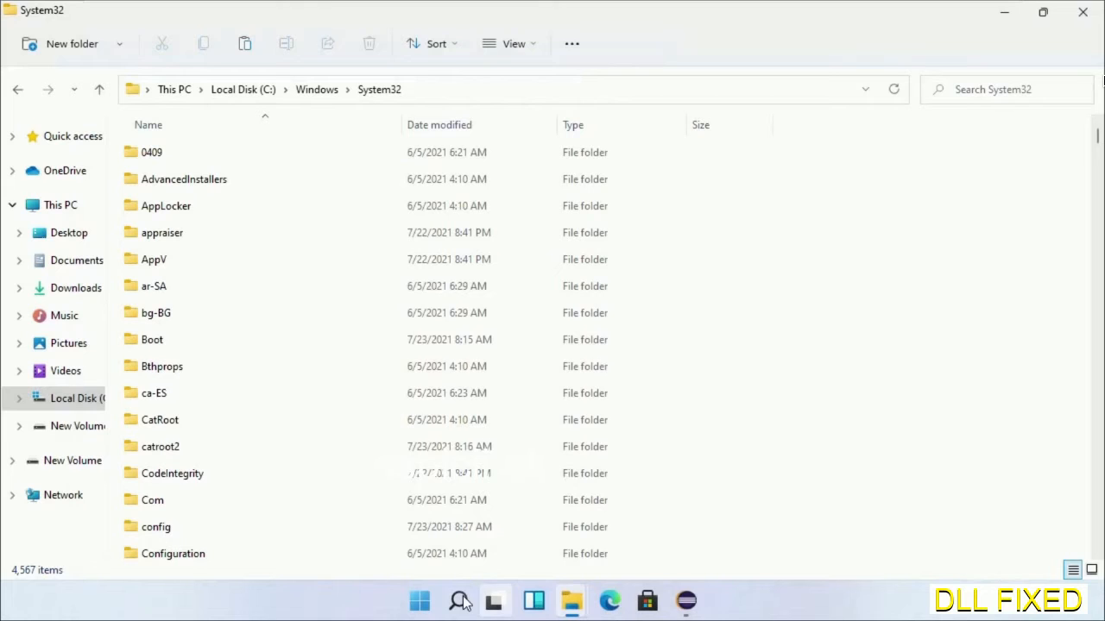
Start Task Manager as administrator and run System32's cmd.exe as an elevated new task.
{"action": "left_click", "coordinate": [458, 601]}
{"action": "type", "text": "task"}
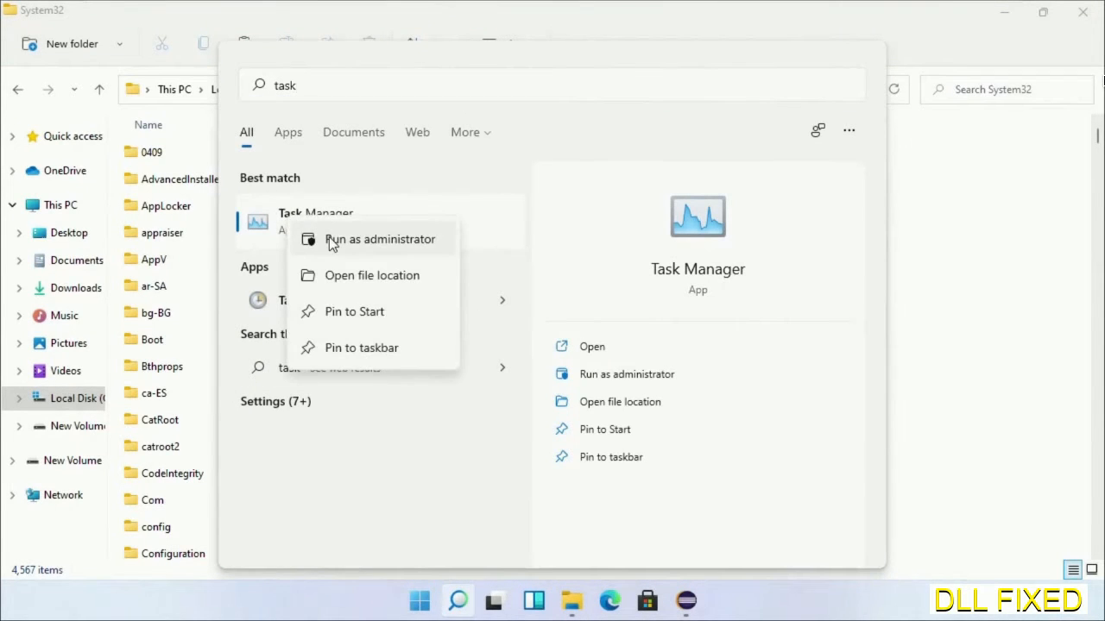
{"action": "left_click", "coordinate": [379, 239]}
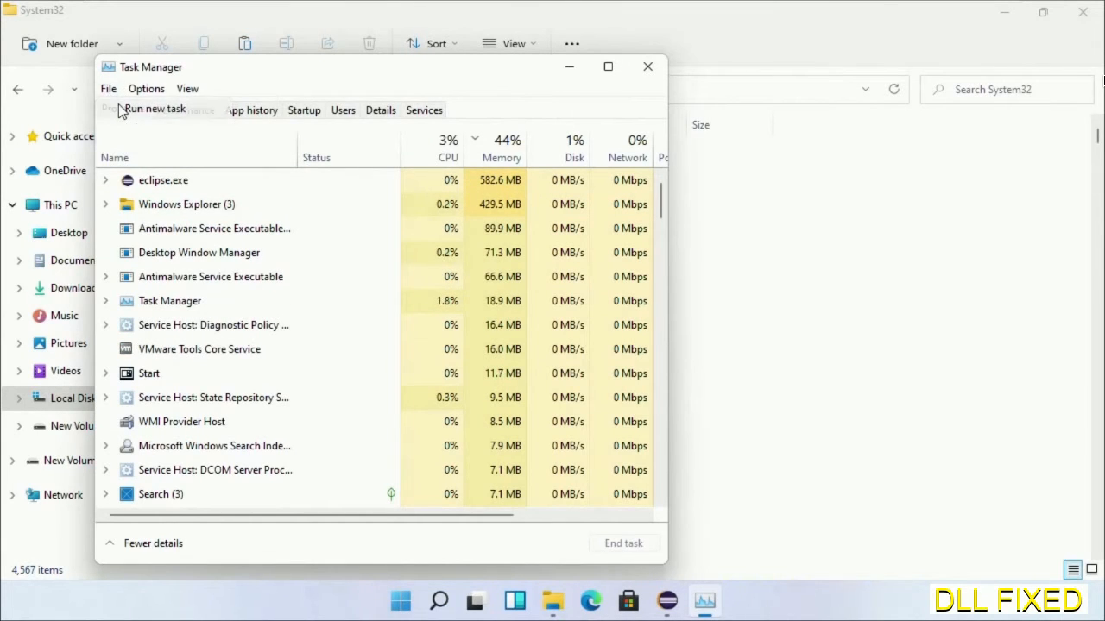
{"action": "left_click", "coordinate": [155, 109]}
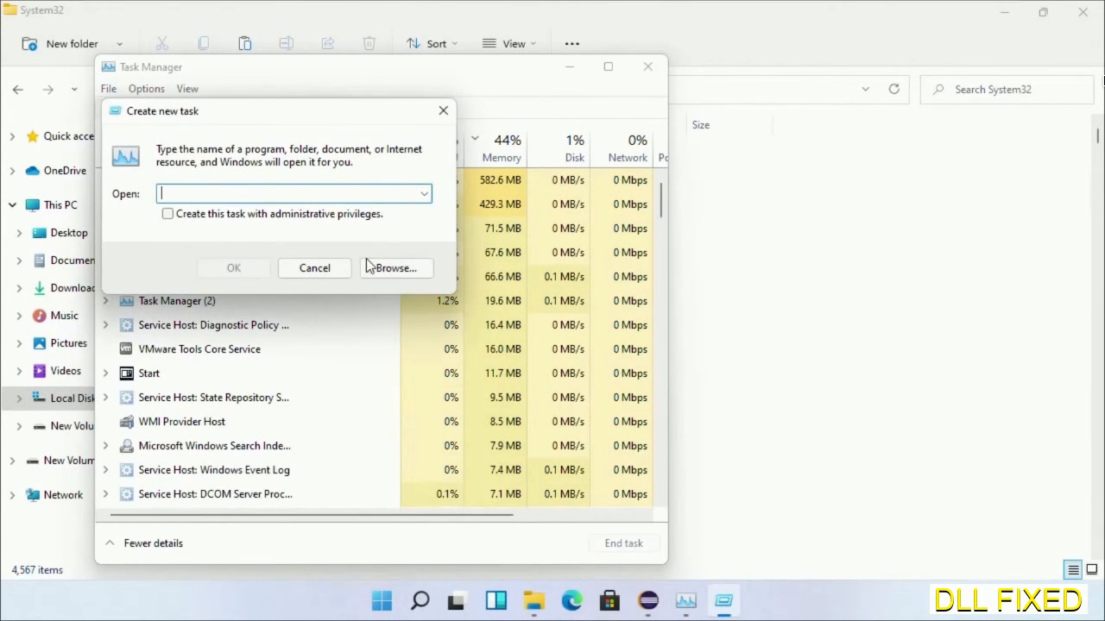
{"action": "left_click", "coordinate": [394, 267]}
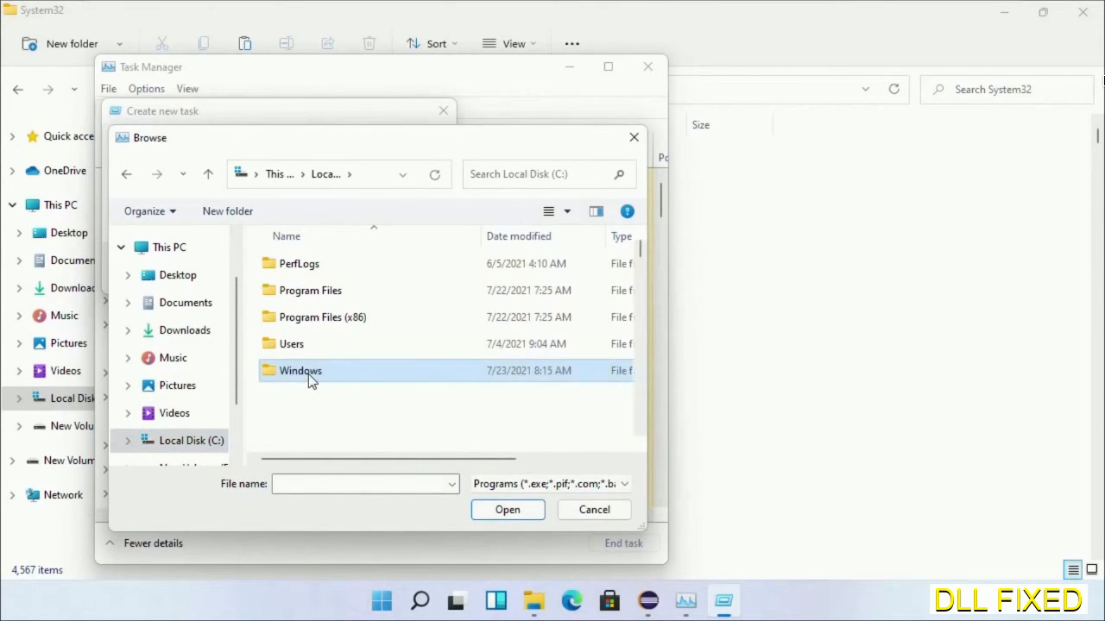
{"action": "double_click", "coordinate": [300, 370]}
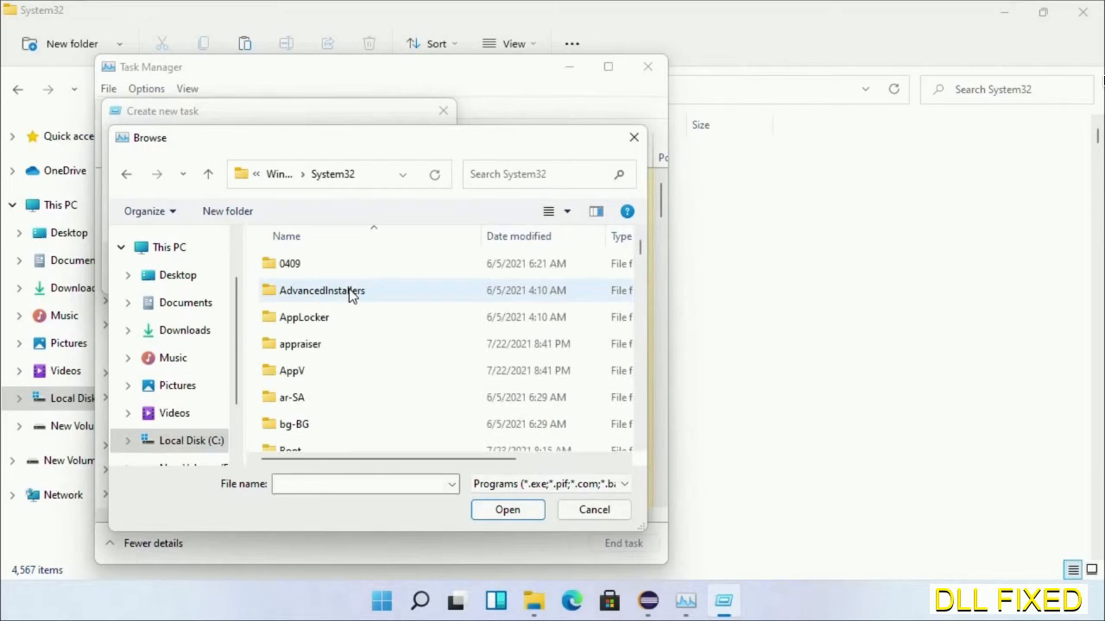
{"action": "left_click", "coordinate": [299, 344]}
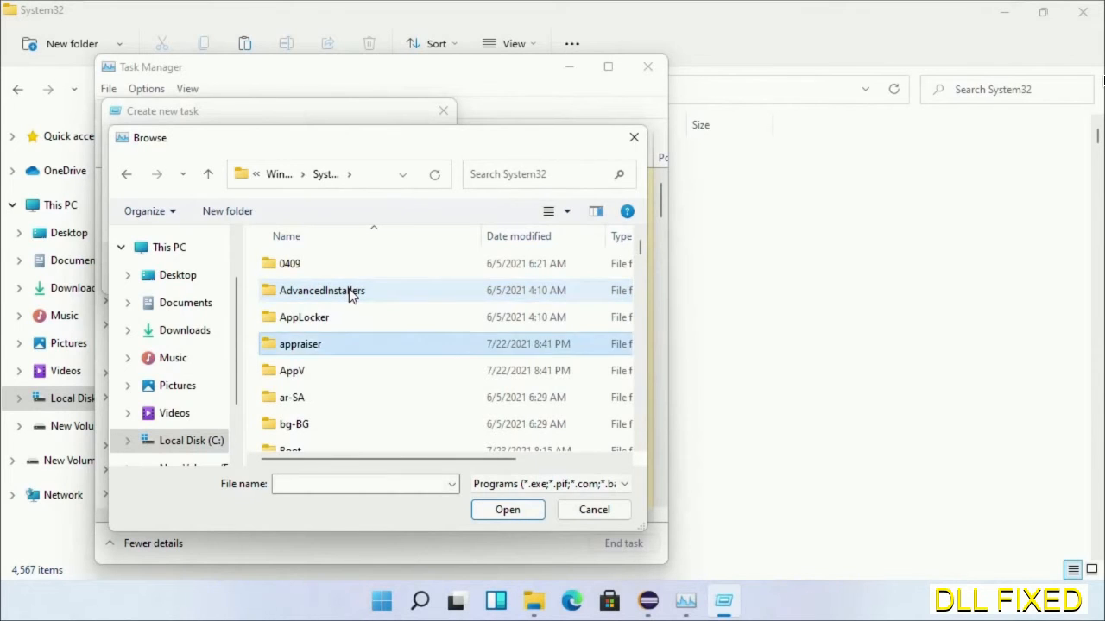
{"action": "scroll", "scroll_direction": "down", "scroll_amount": 3}
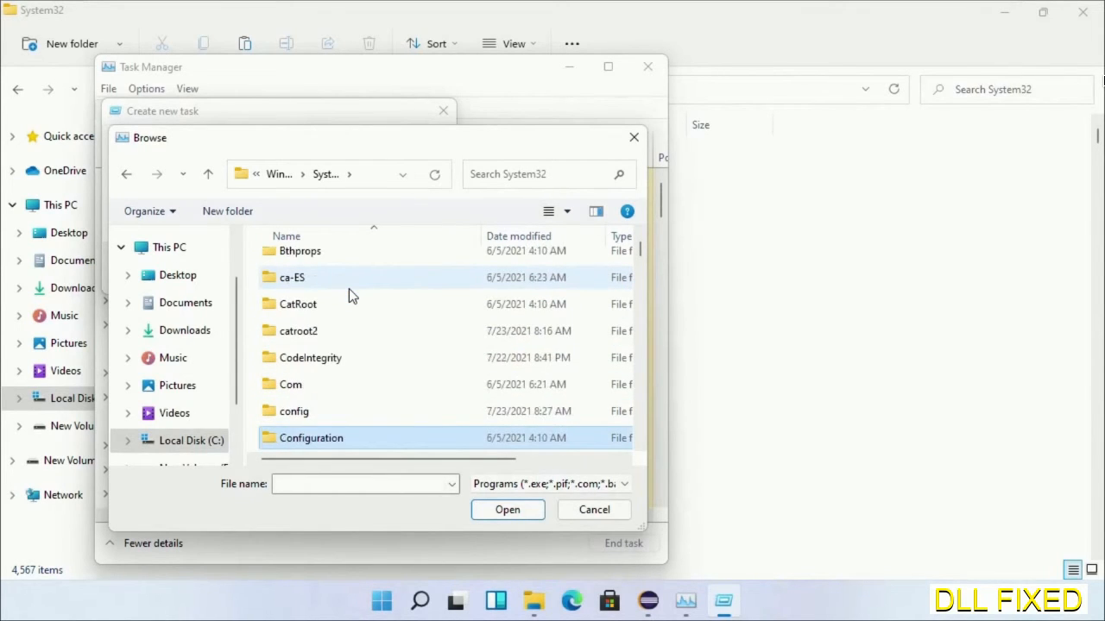
{"action": "scroll", "scroll_direction": "down", "scroll_amount": 3}
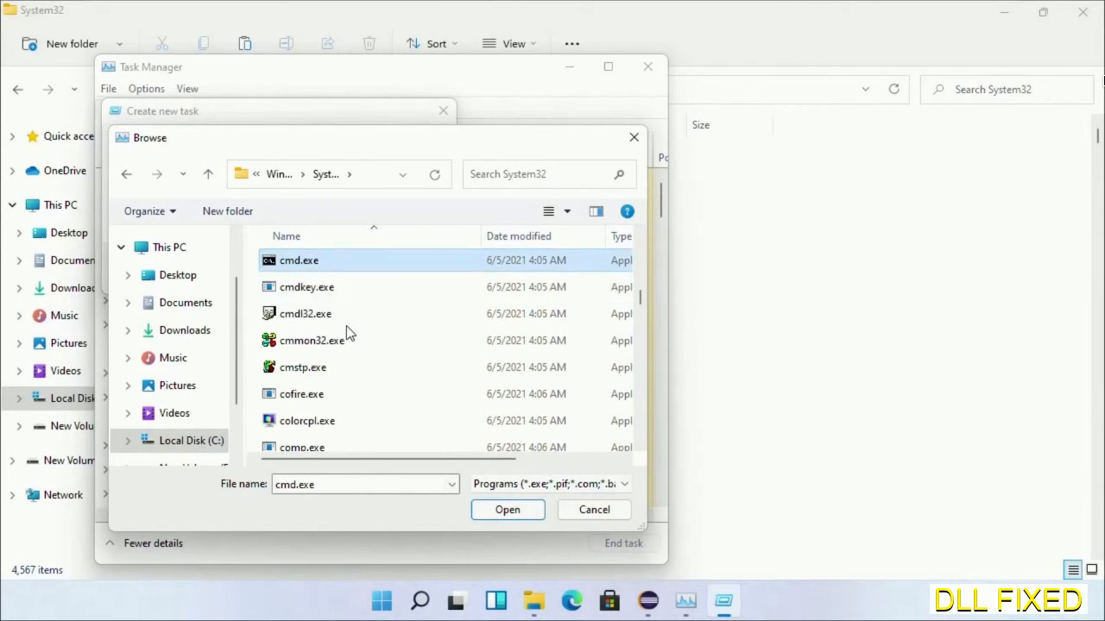
{"action": "left_click", "coordinate": [507, 509]}
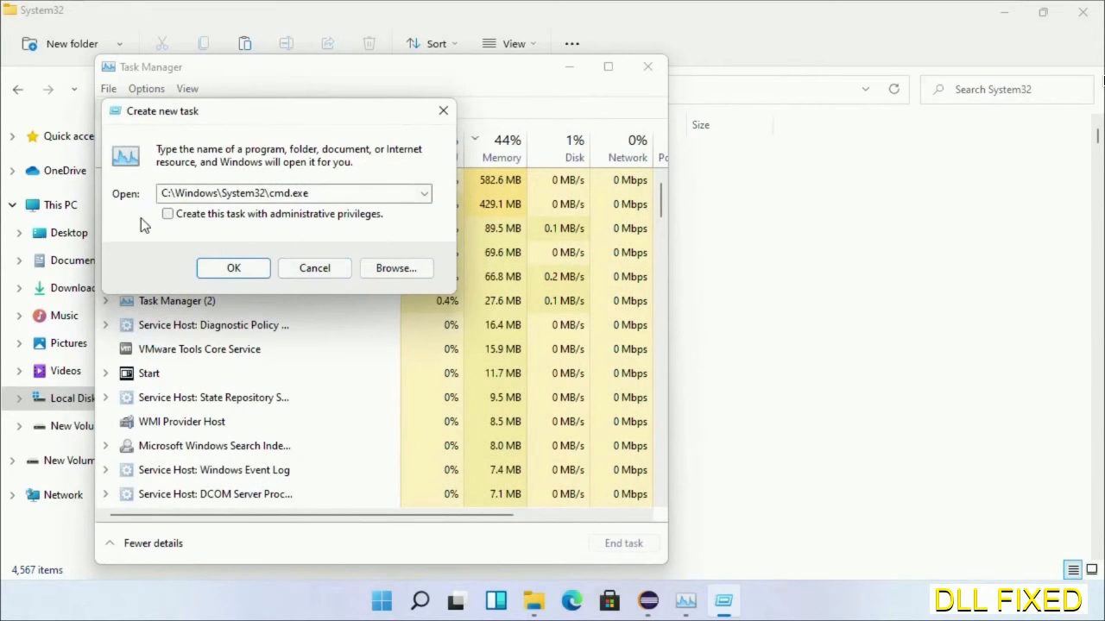
{"action": "left_click", "coordinate": [167, 214]}
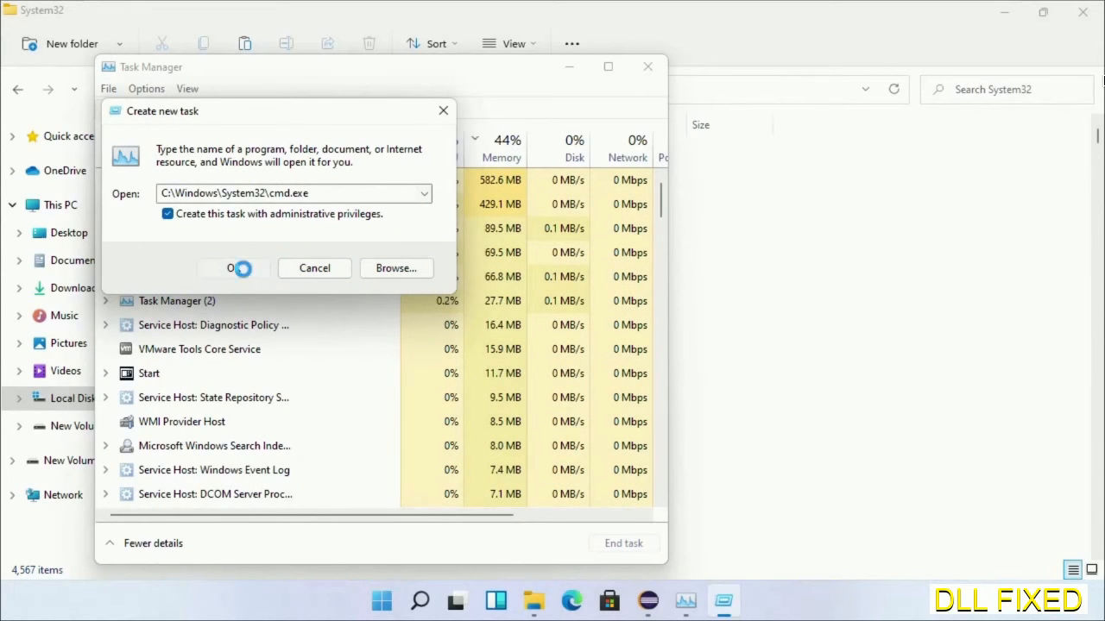
{"action": "left_click", "coordinate": [233, 267]}
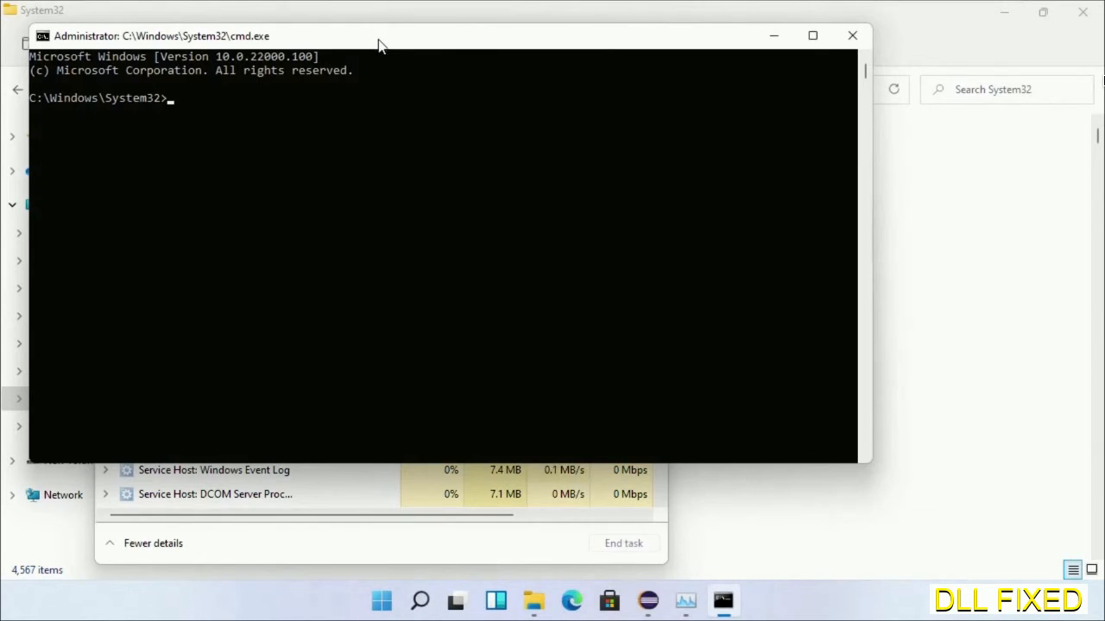
Run chkdsk c: /f /r and answer Y to schedule it for next restart.
{"action": "type", "text": "chkdsk c /f /r"}
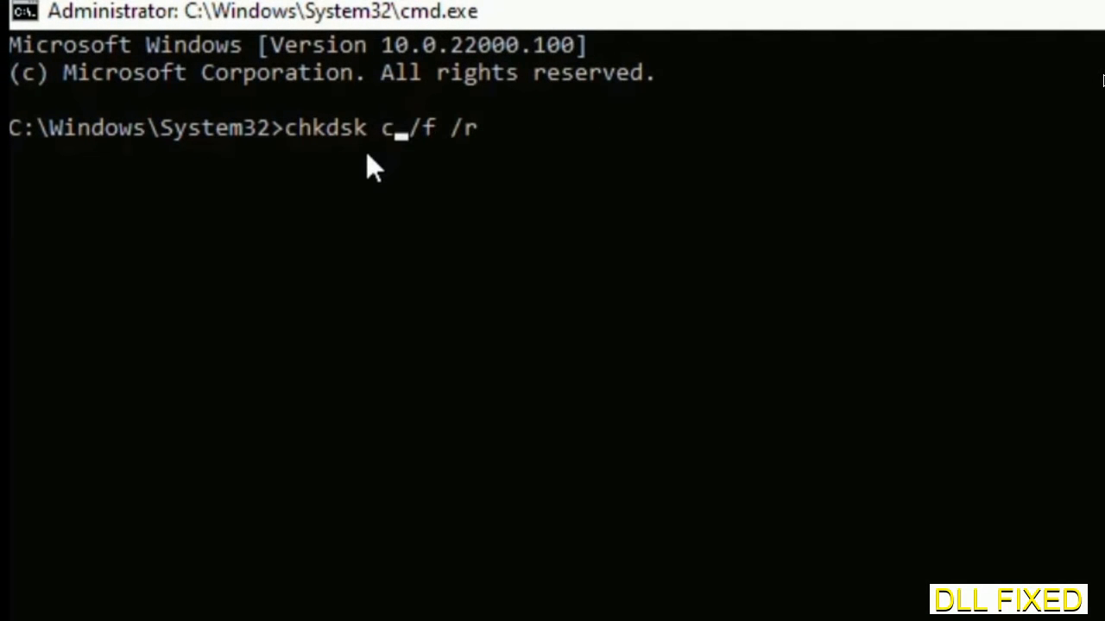
{"action": "type", "text": ":"}
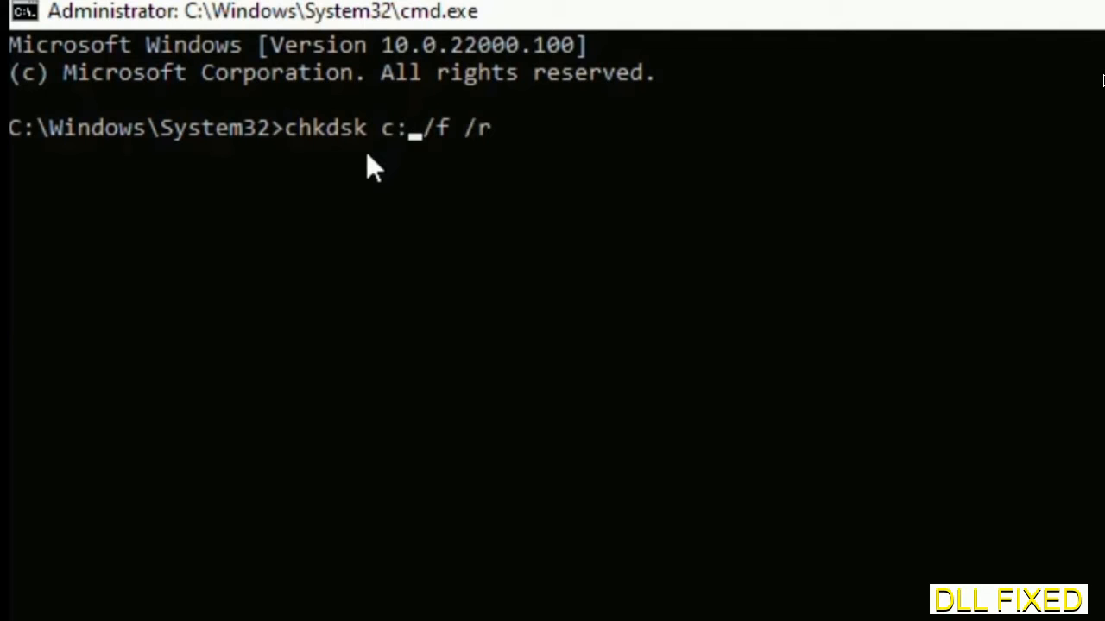
{"action": "key", "text": "enter"}
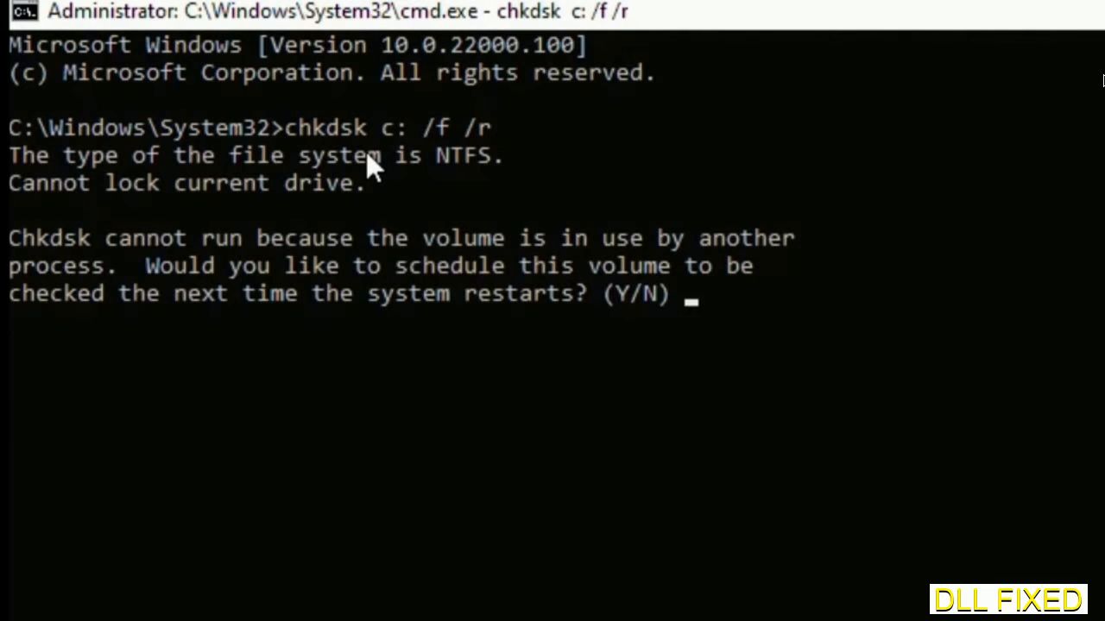
{"action": "type", "text": "Y"}
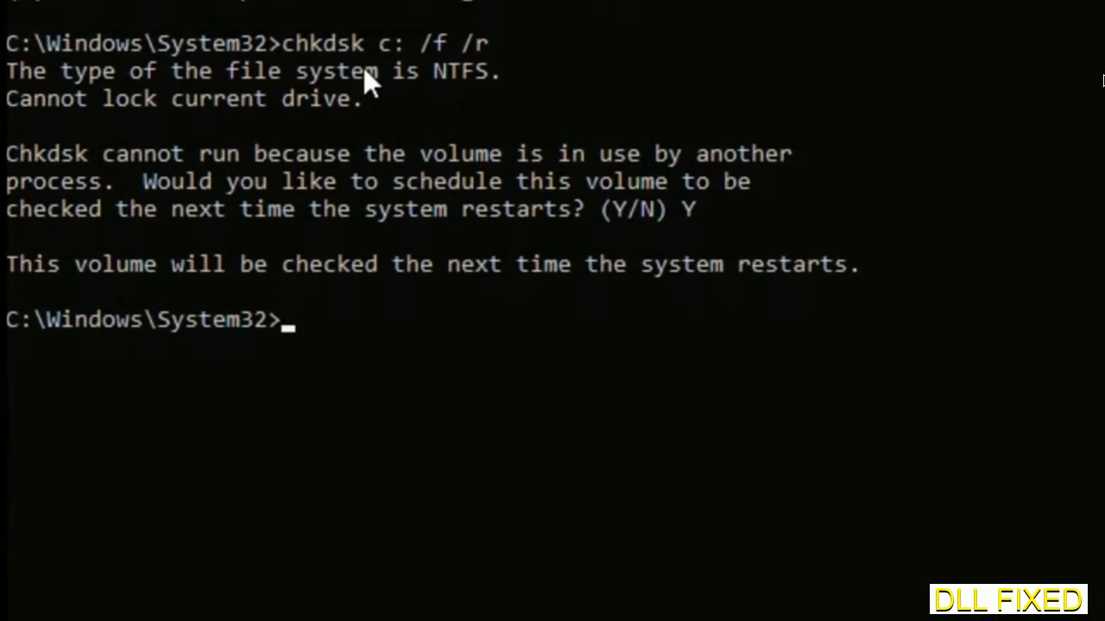
Start a full system file scan with sfc /scannow.
{"action": "type", "text": "s"}
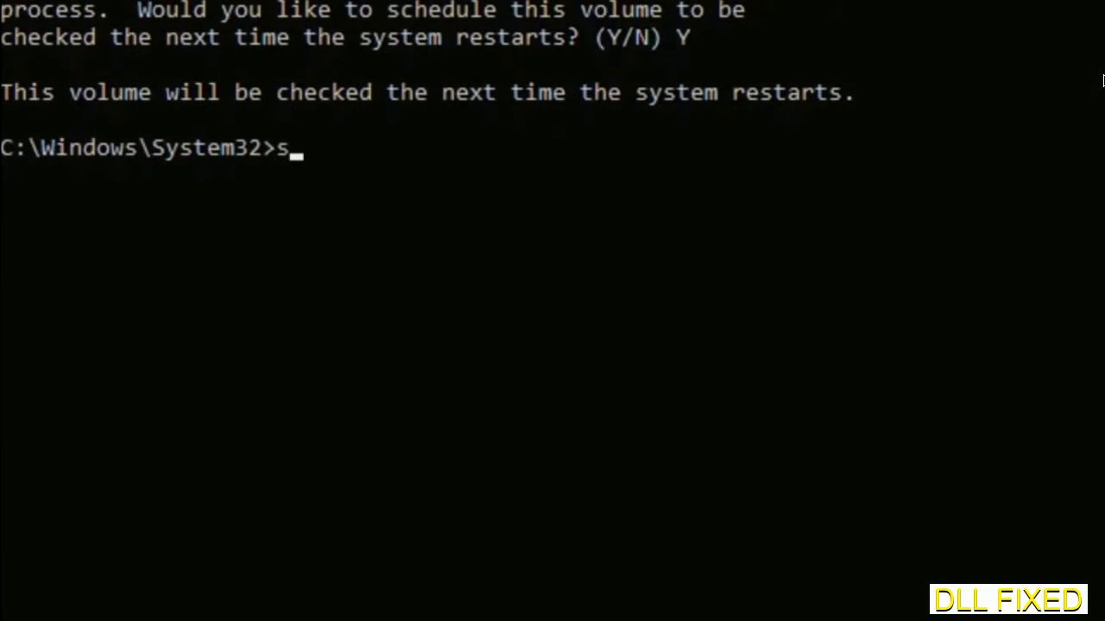
{"action": "type", "text": "fc /s"}
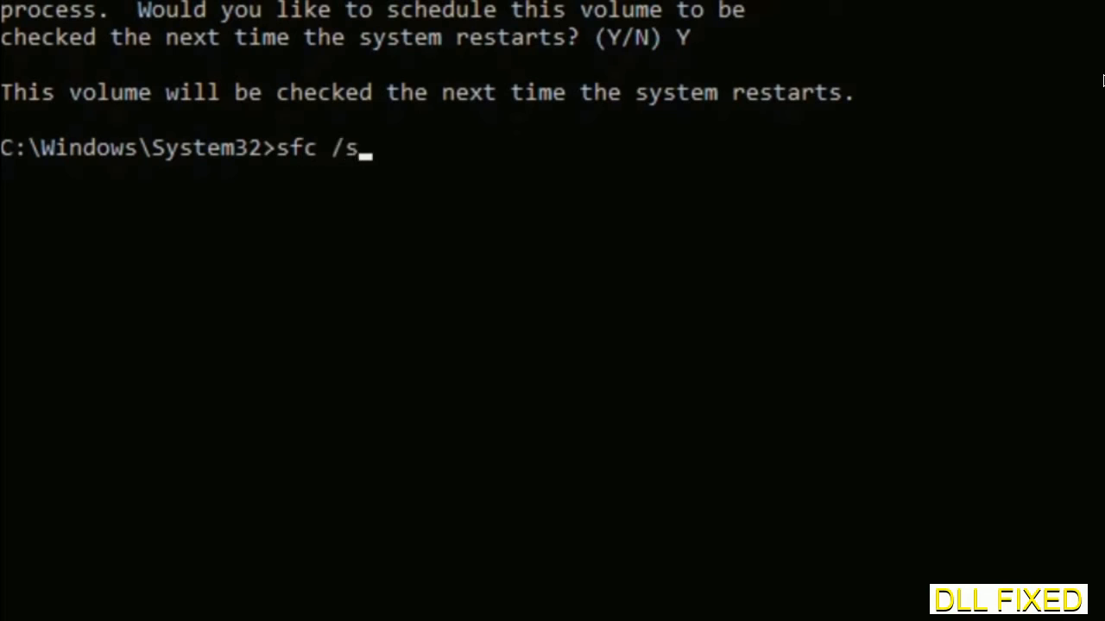
{"action": "type", "text": "cannow"}
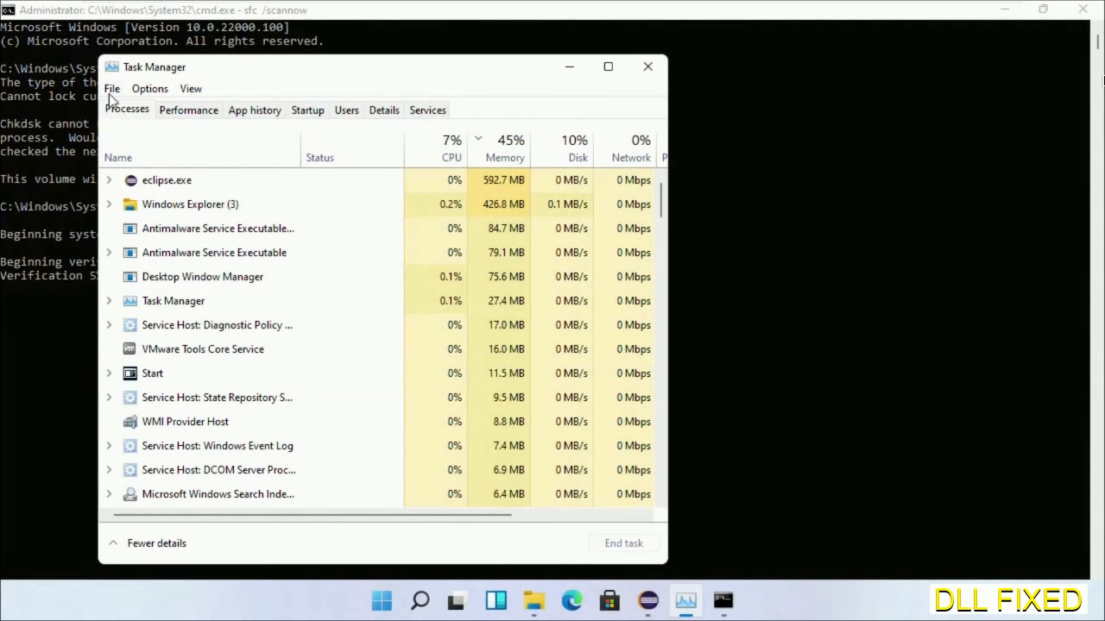
Launch cmd.exe again from Task Manager's File menu with administrator privileges.
{"action": "left_click", "coordinate": [112, 88]}
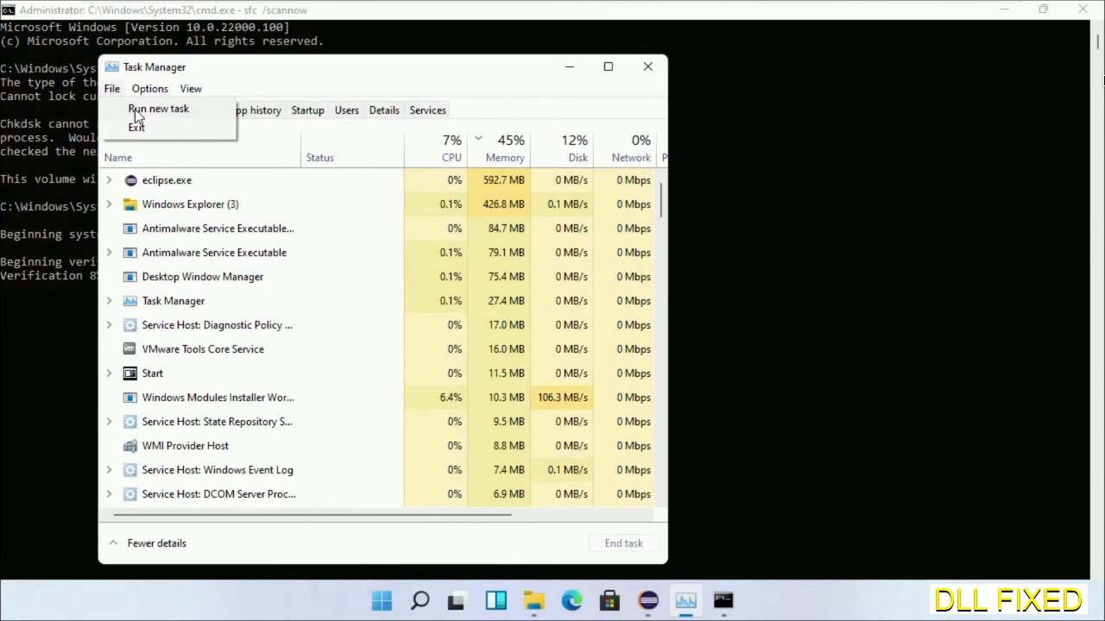
{"action": "left_click", "coordinate": [158, 108]}
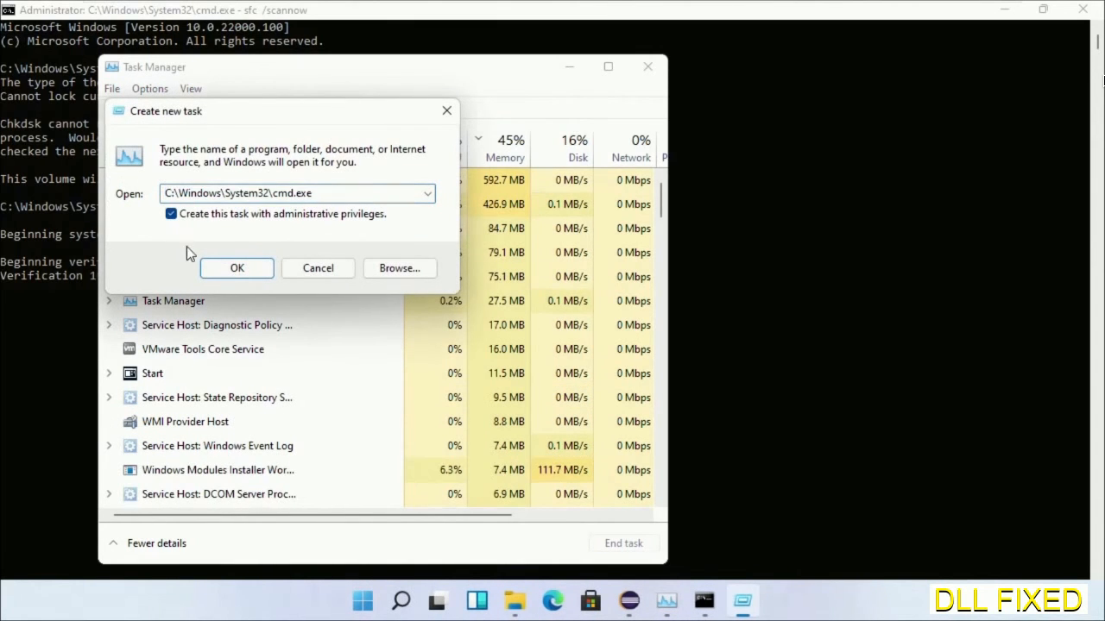
{"action": "left_click", "coordinate": [237, 267]}
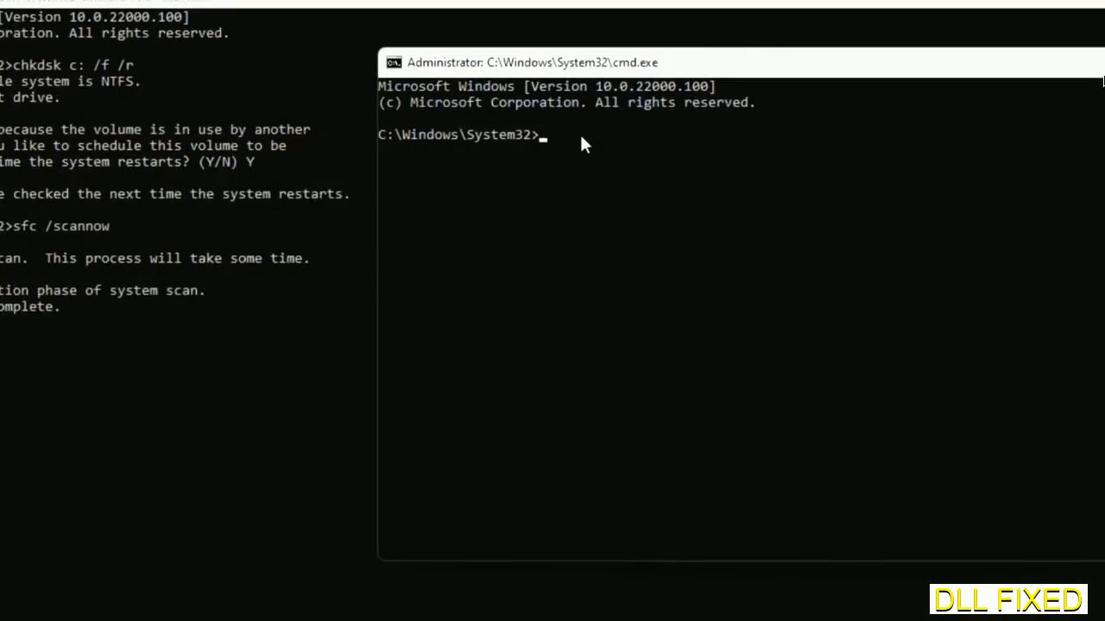
Enter regsvr32 "C:\Windows\System32\myMissingDllFile.dll" and select the DLL file name for editing.
{"action": "type", "text": "regsvr32 \"C:\\Windows\\System32\\myMissingDllFile.dll\""}
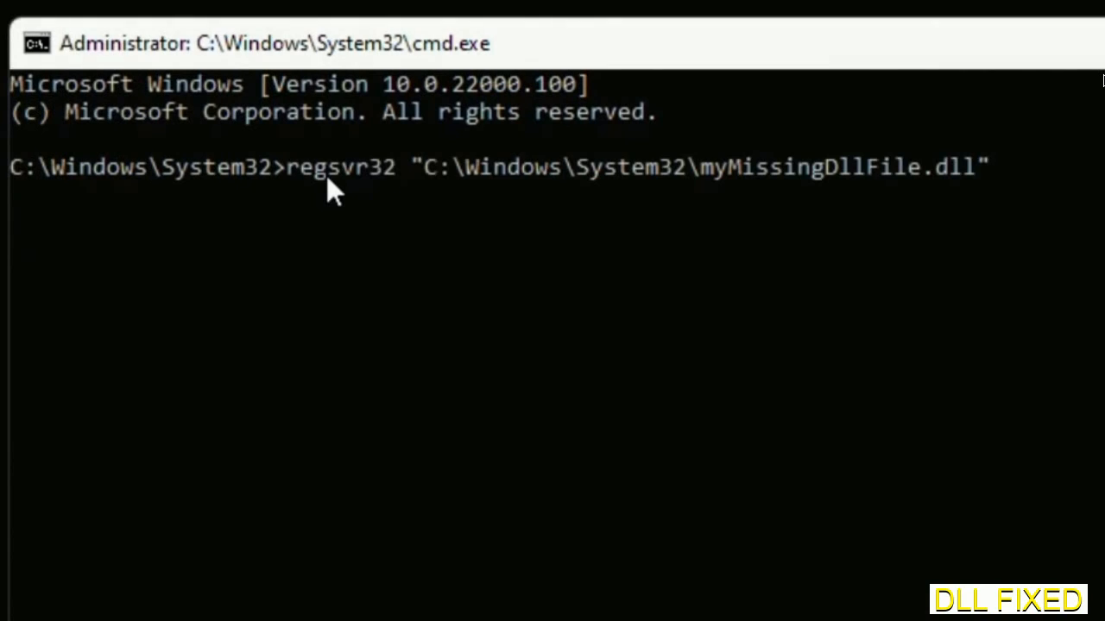
{"action": "mouse_move", "coordinate": [708, 185]}
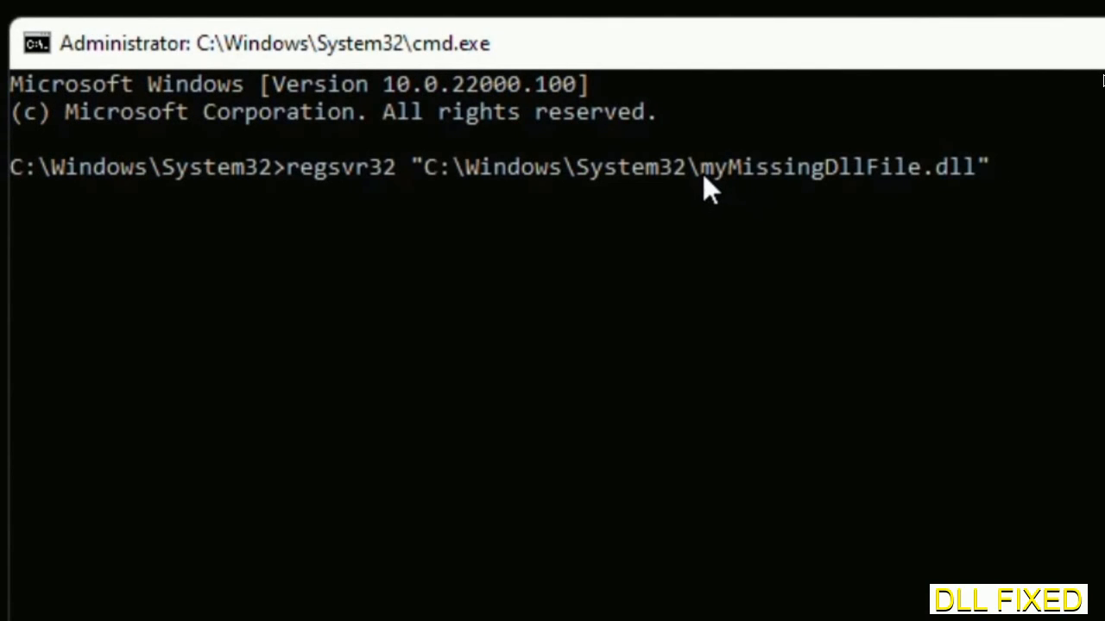
{"action": "double_click", "coordinate": [712, 167]}
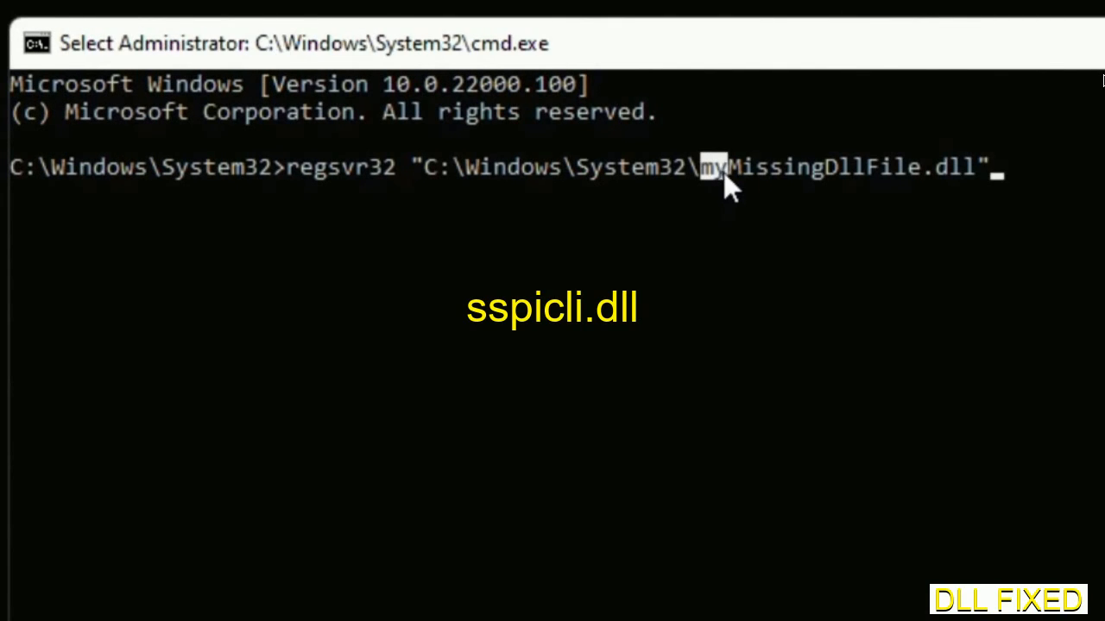
{"action": "left_click_drag", "start_coordinate": [725, 167], "coordinate": [976, 166]}
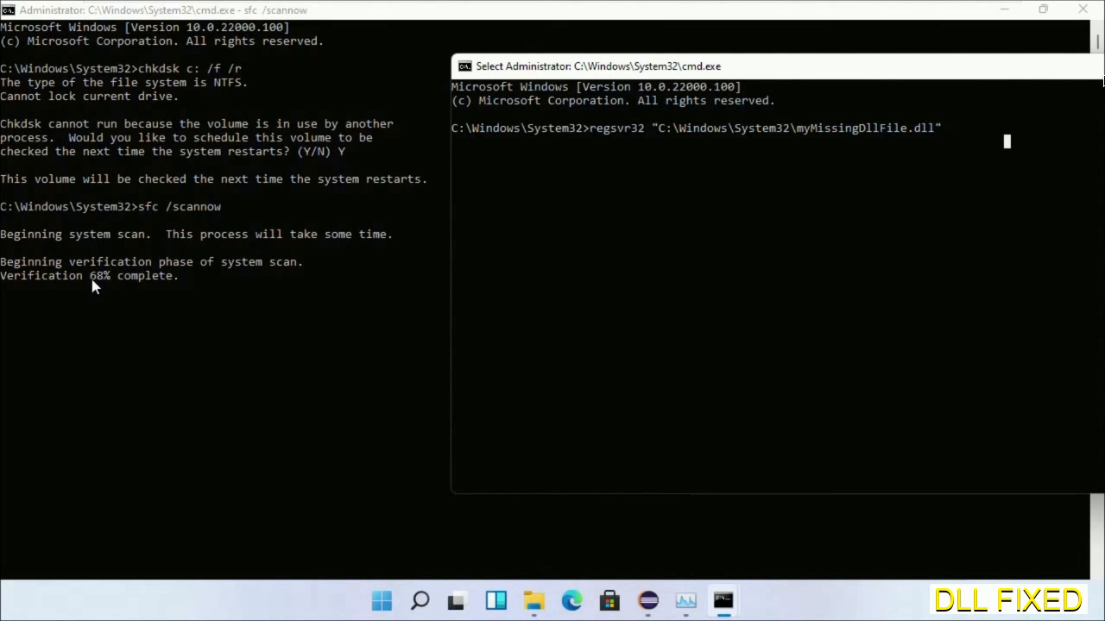
{"action": "mouse_move", "coordinate": [420, 601]}
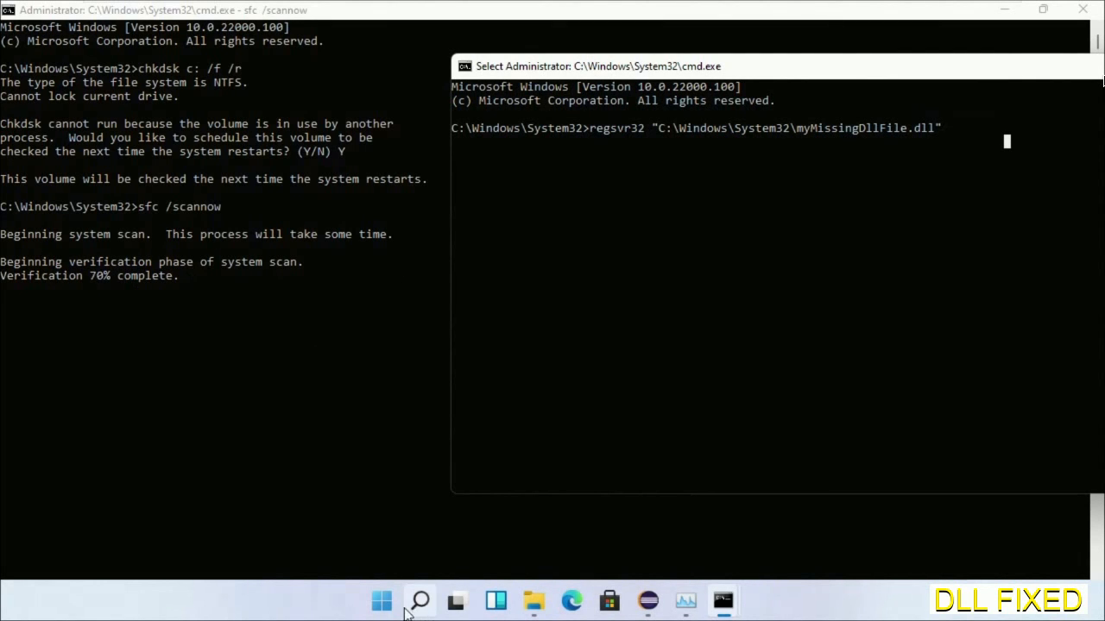
Show the Start menu's power options: Sleep, Shut down and Restart.
{"action": "left_click", "coordinate": [420, 600]}
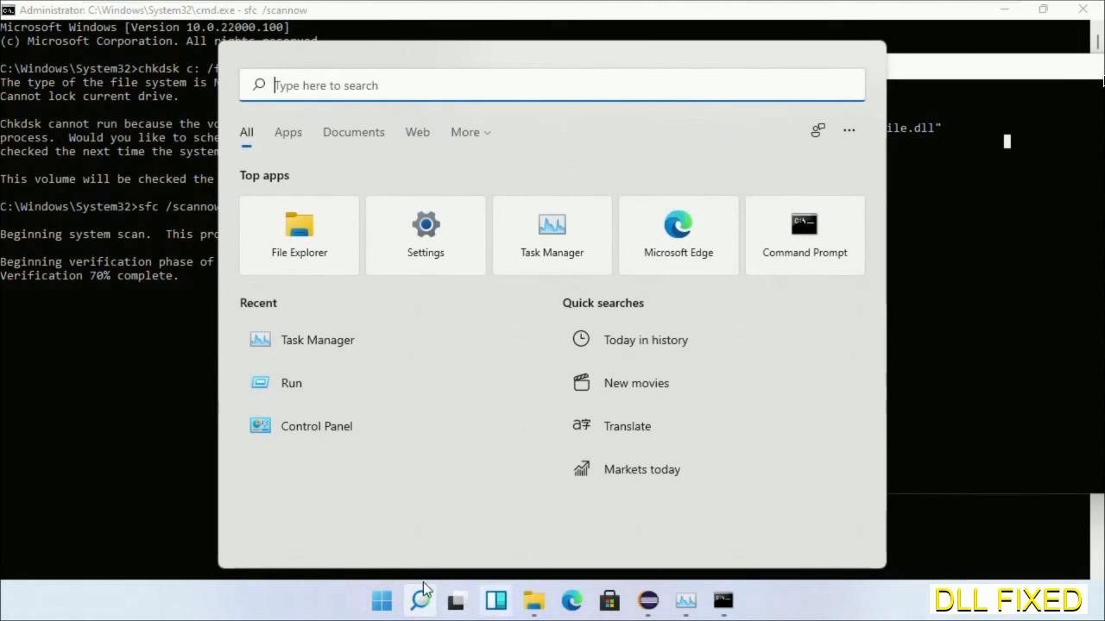
{"action": "left_click", "coordinate": [766, 541]}
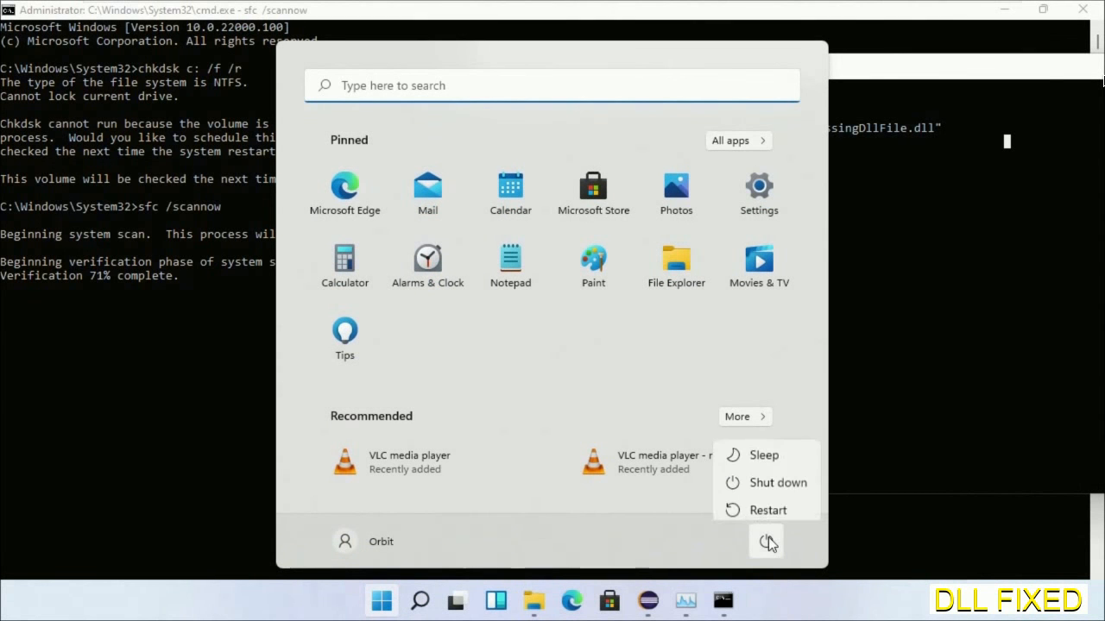